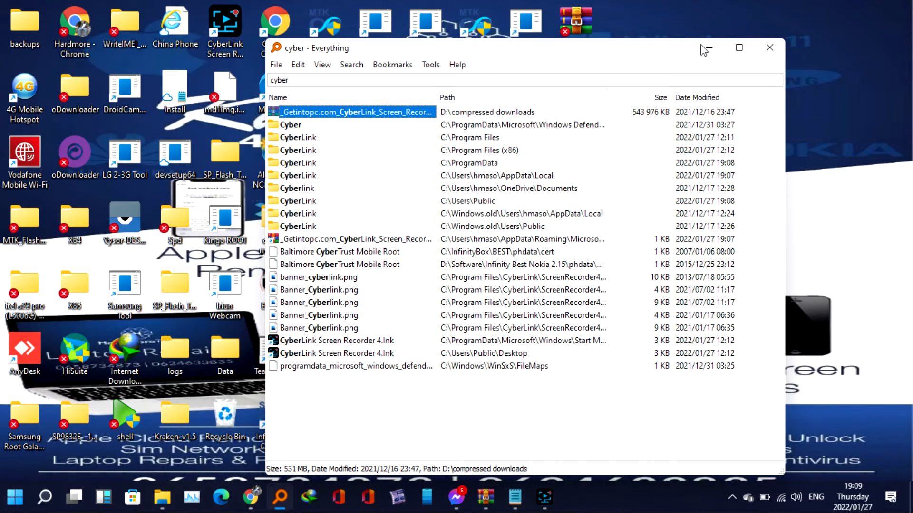
Step: Close the Everything search window for 'cyber', leaving the desktop visible
click(769, 48)
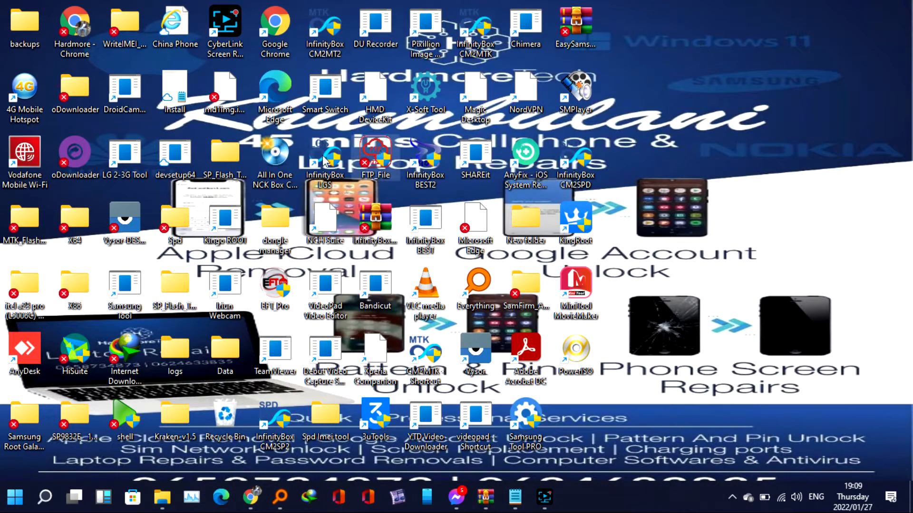
mouse_move(275, 285)
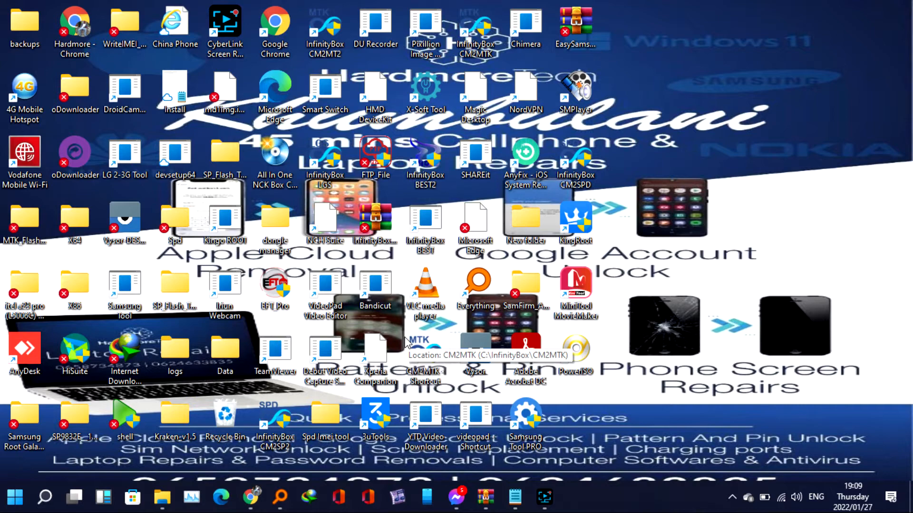
Step: Launch EFT PRO from the desktop shortcut and briefly expand then collapse the Huawei tools
double_click(275, 285)
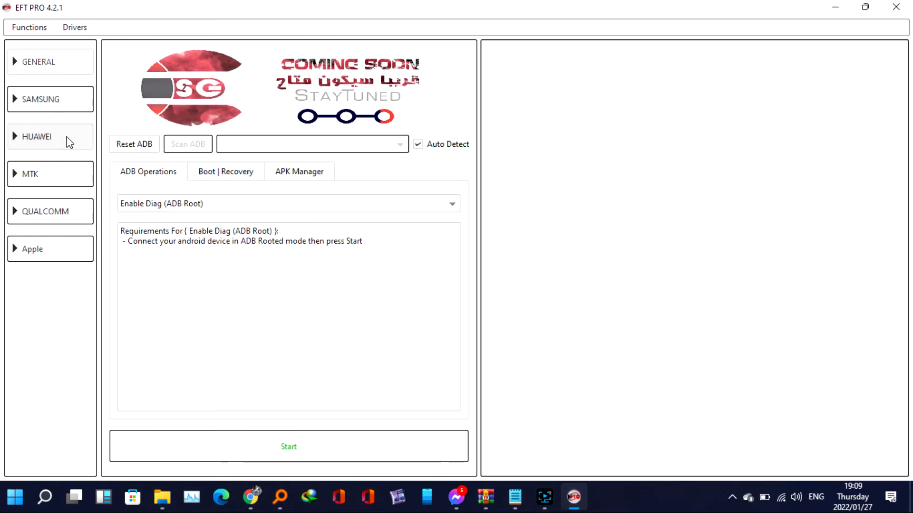
click(36, 136)
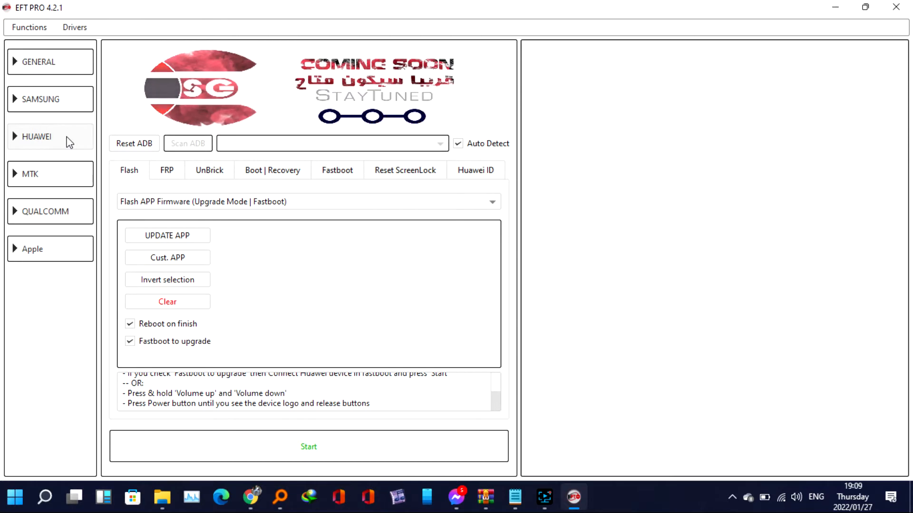
click(37, 136)
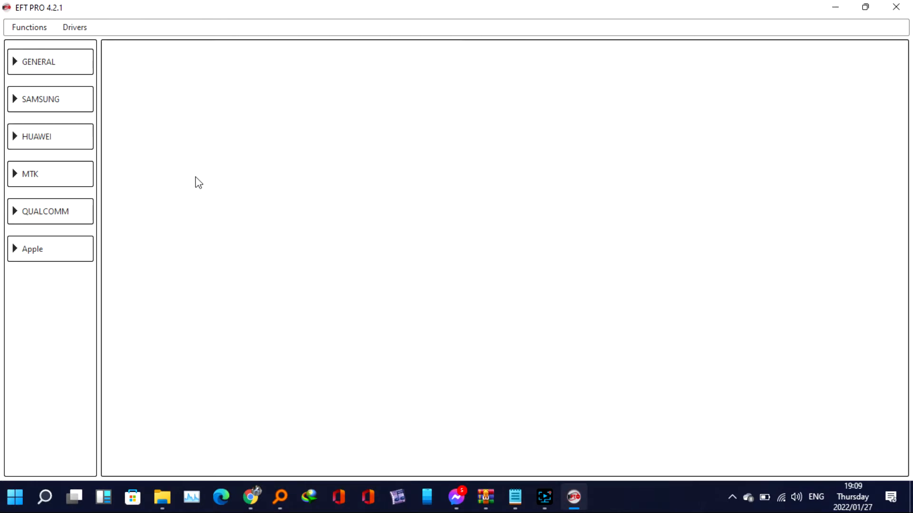
Step: Start the Huawei 'Reset FRP using server (Fastboot)' operation, log confirming fastboot device OK
click(37, 136)
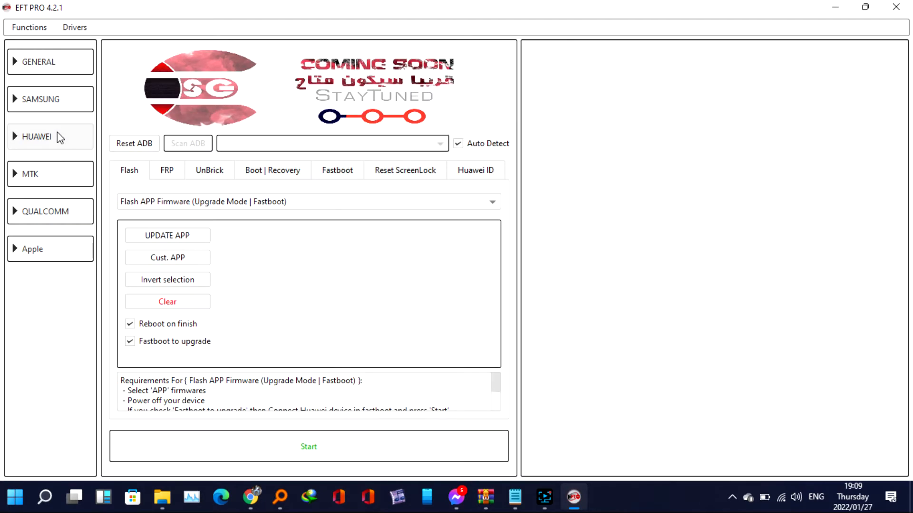
click(272, 170)
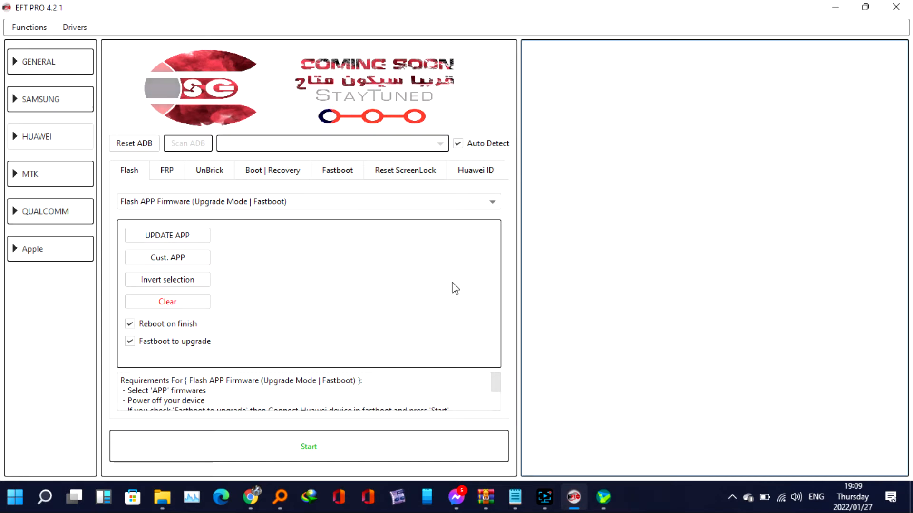
click(166, 170)
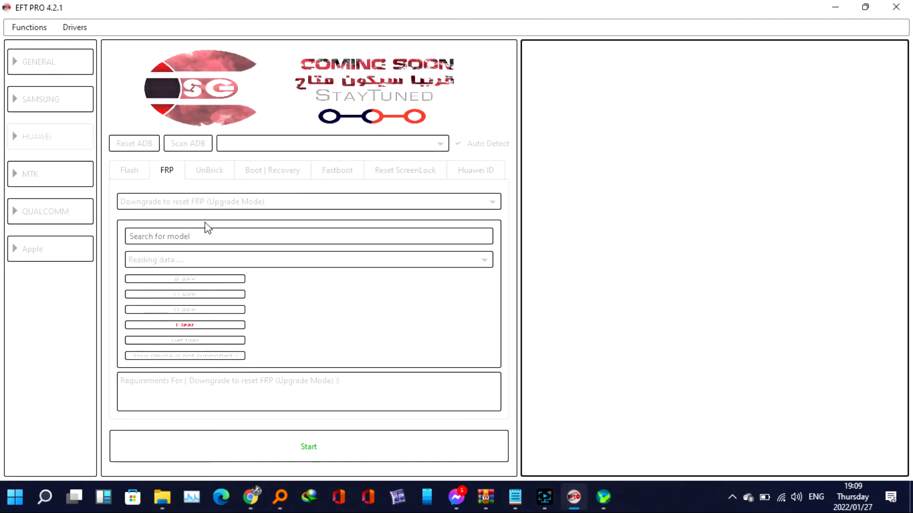
click(308, 203)
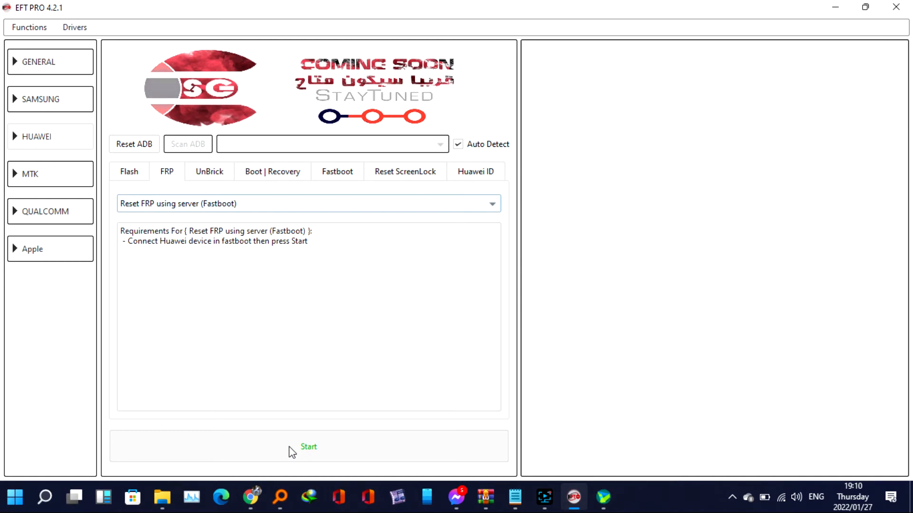
click(308, 446)
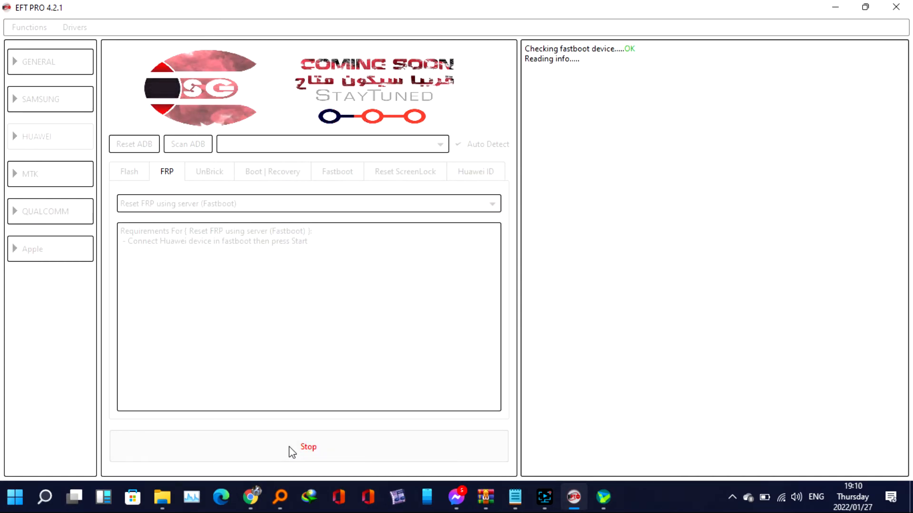